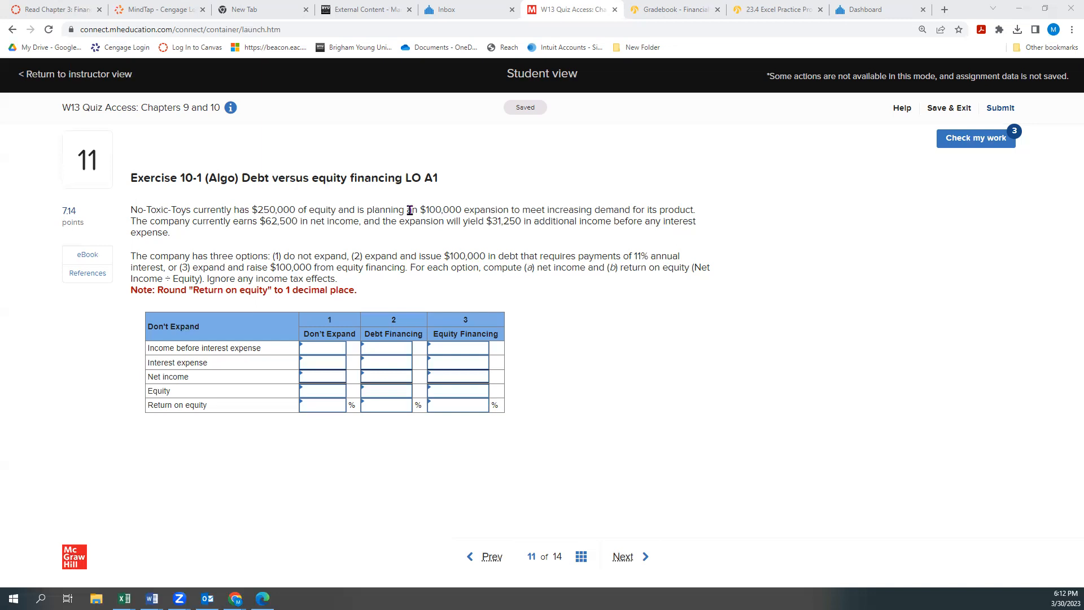
mouse_move(402, 210)
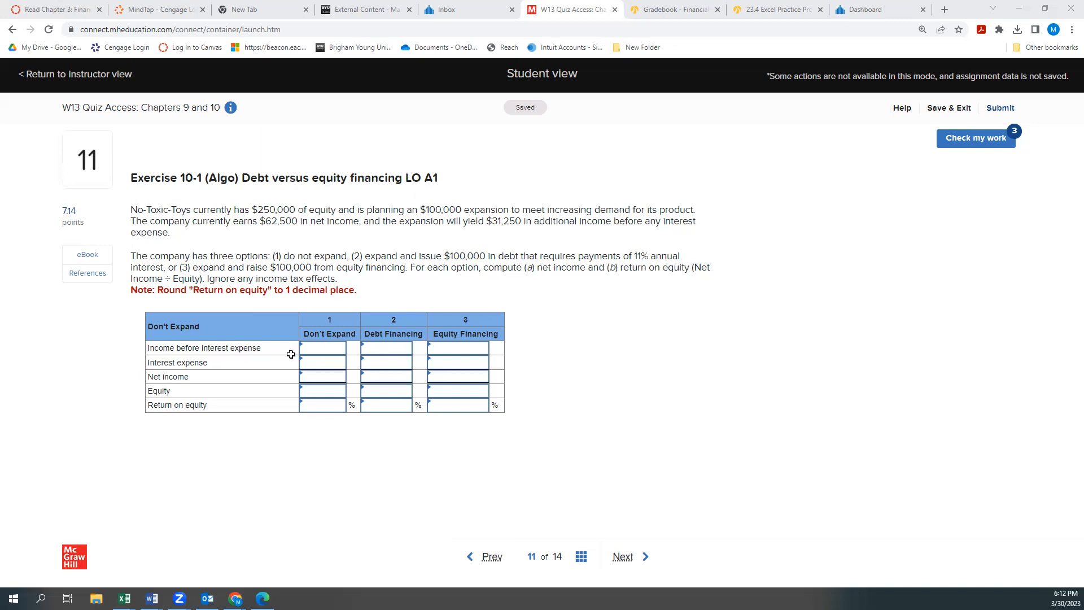
mouse_move(227, 349)
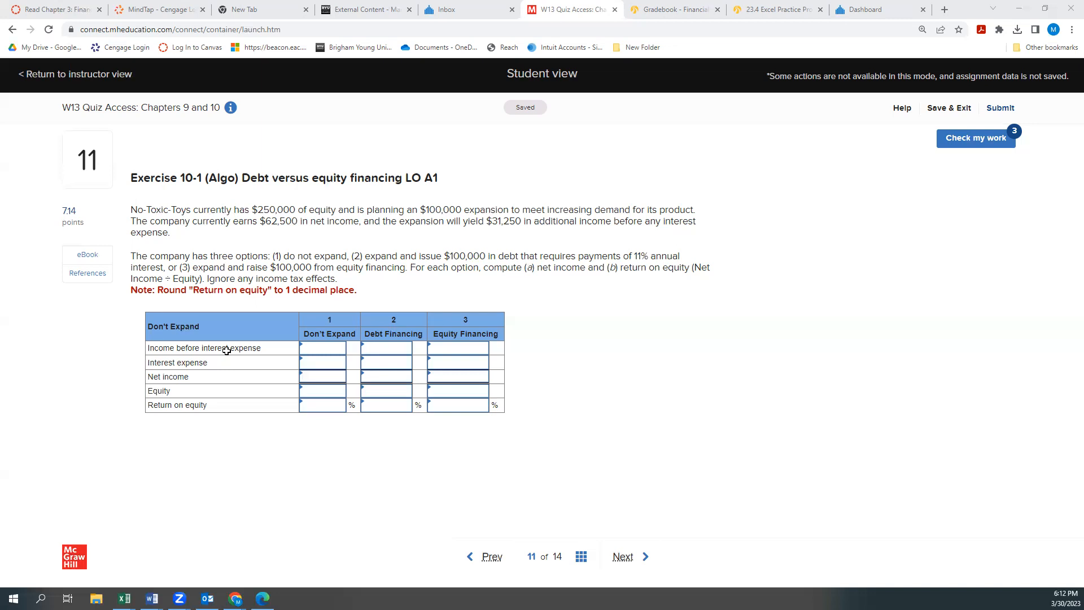
mouse_move(299, 203)
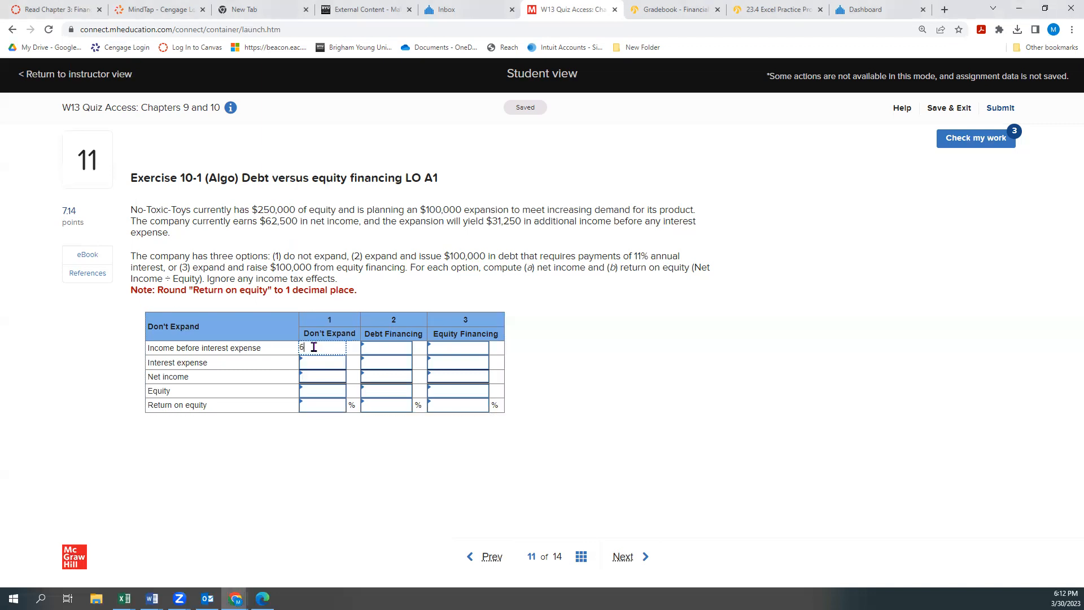
- Fill the Don't Expand column: $62,500 income, 0 interest, $62,500 net income, $250,000 equity
type("62500")
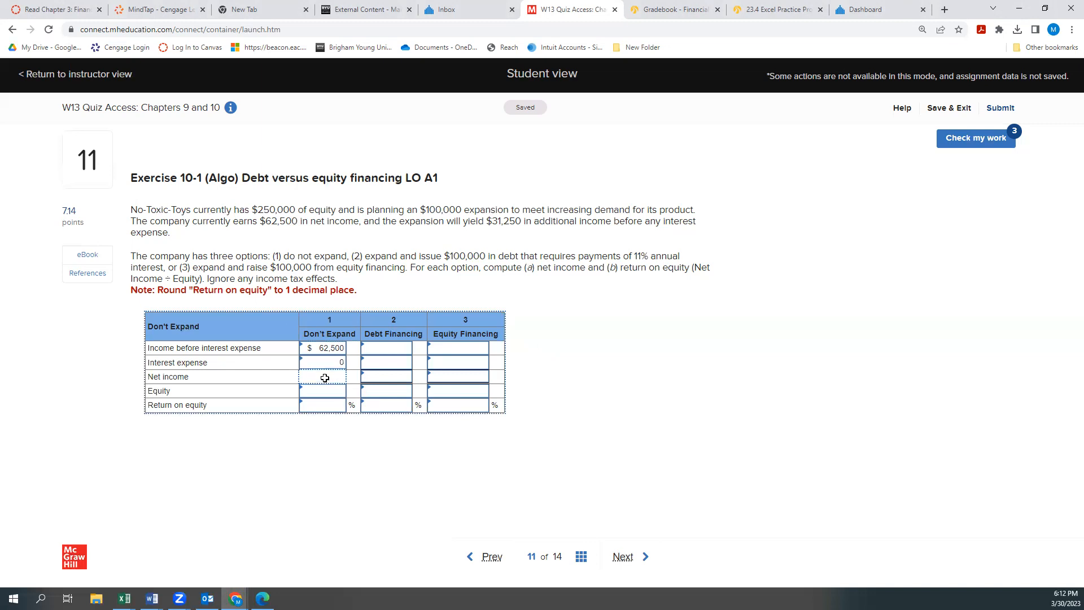
type("625")
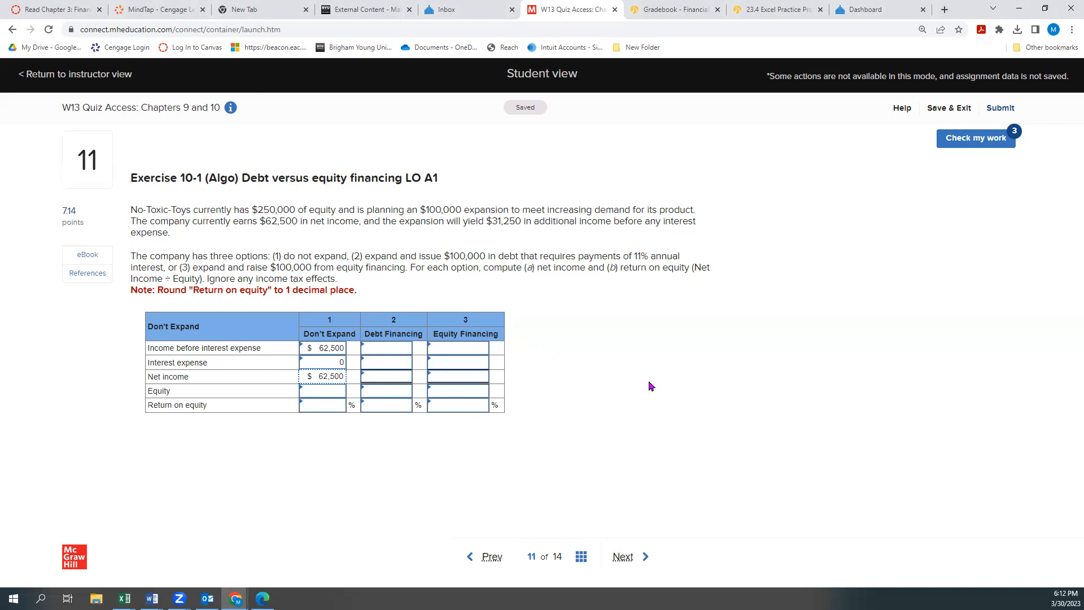
mouse_move(262, 239)
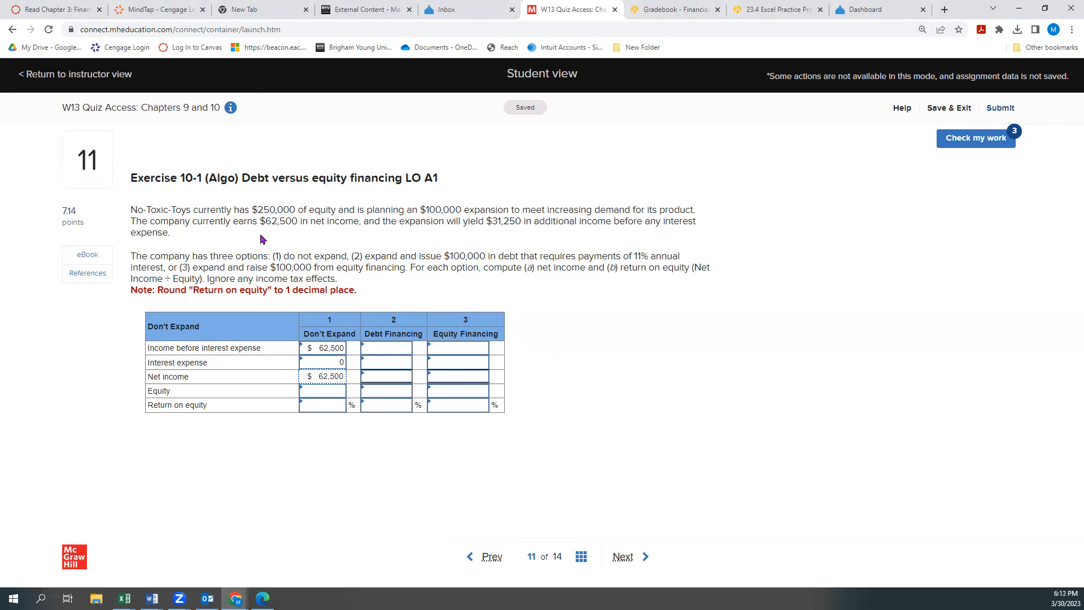
mouse_move(321, 423)
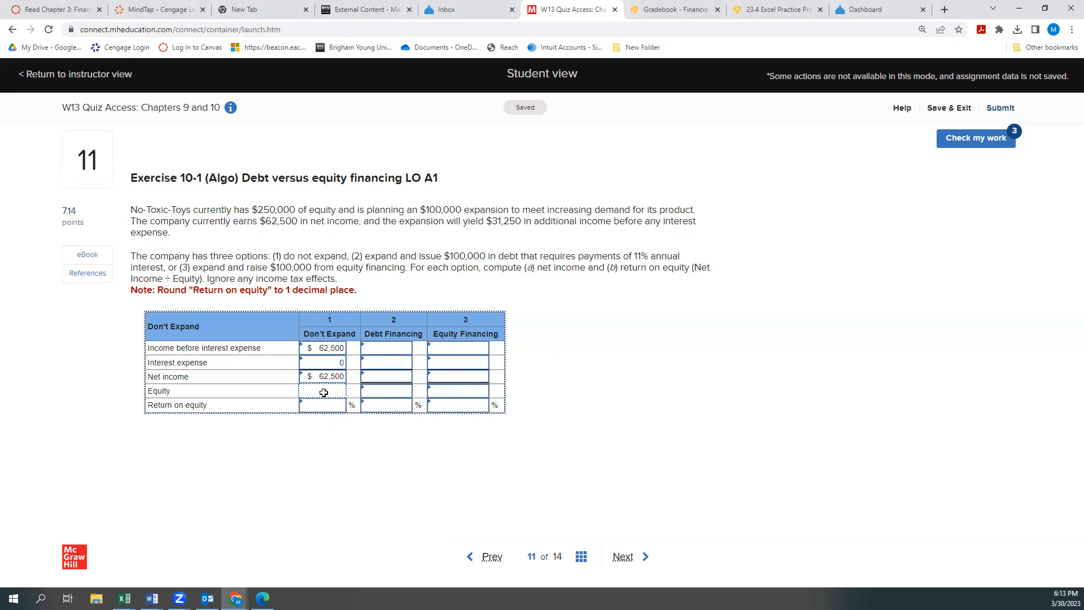
type("2500000")
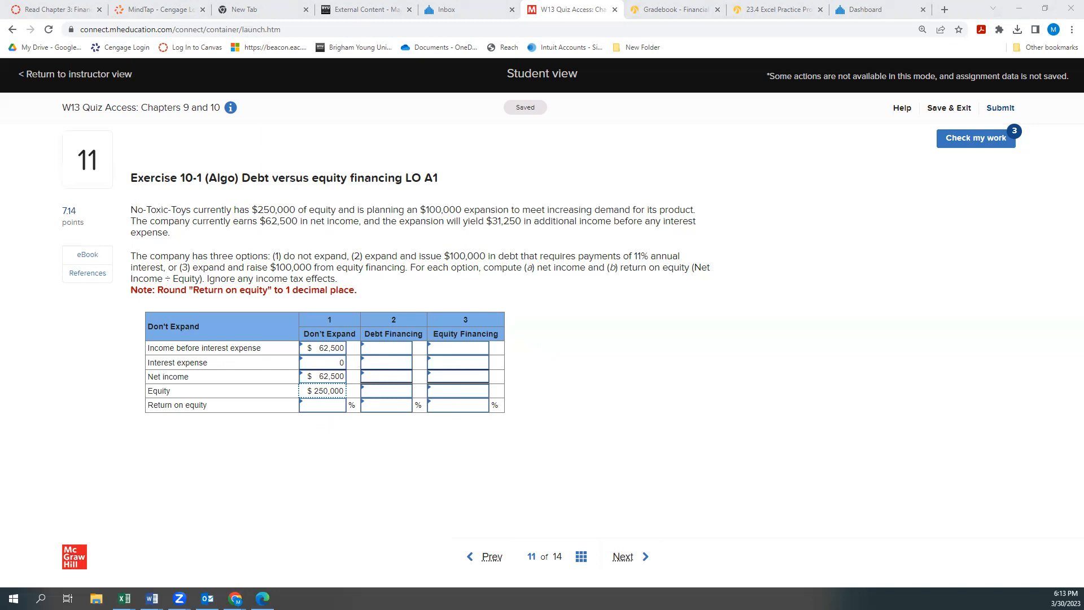
- Start dividing 62,500 in Windows Calculator for Don't Expand return on equity, then minimize it
left_click(290, 598)
type("62,500")
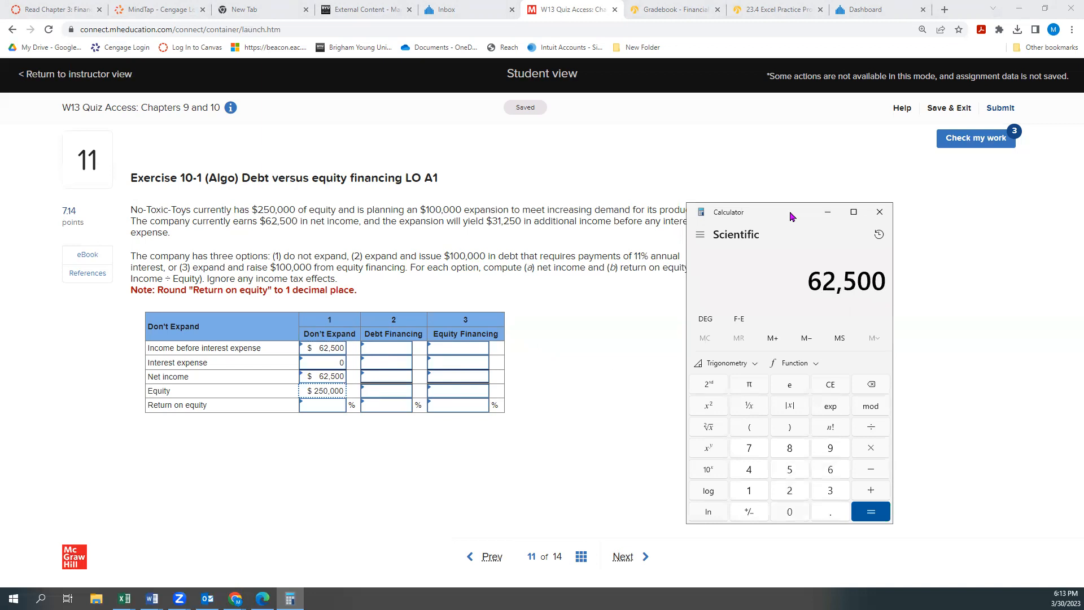
left_click(871, 426)
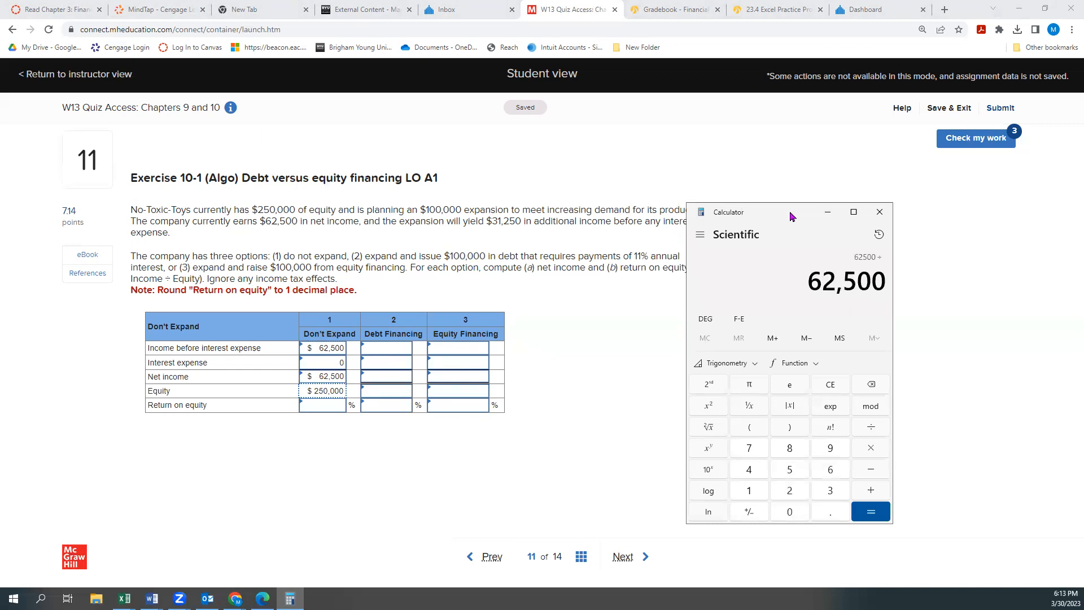
left_click(870, 511)
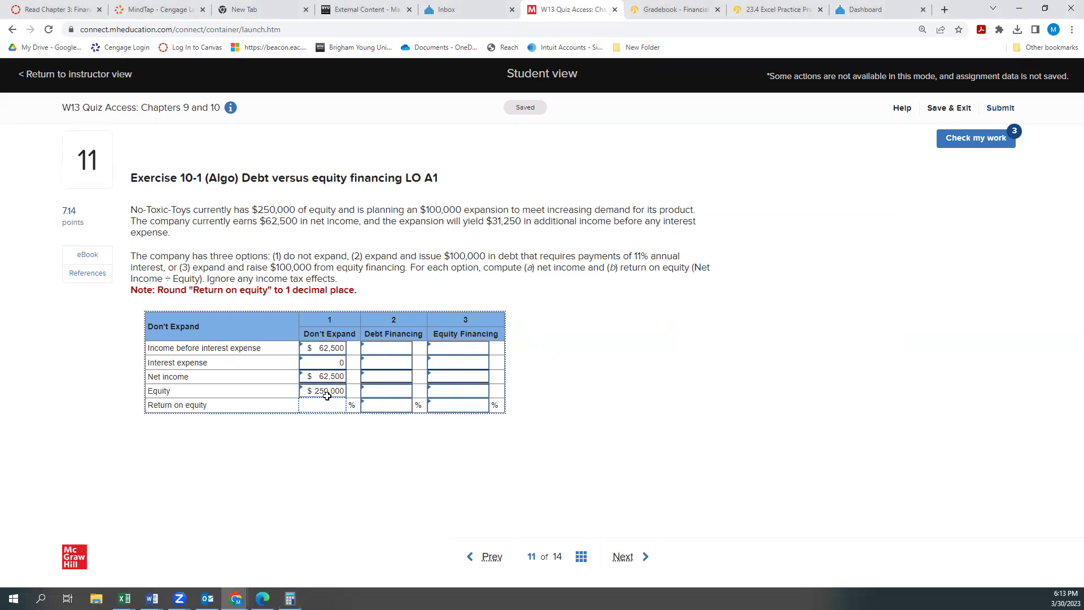
- Enter 25.0% Don't Expand return on equity, then Debt Financing $93,750 income and 11,000 interest
type("25.0")
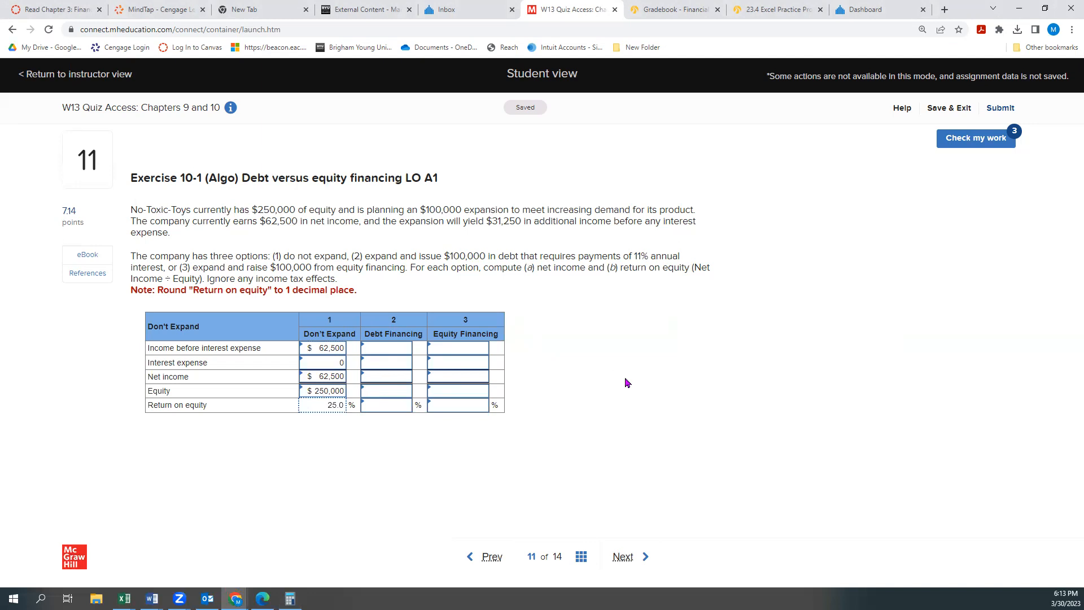
mouse_move(610, 369)
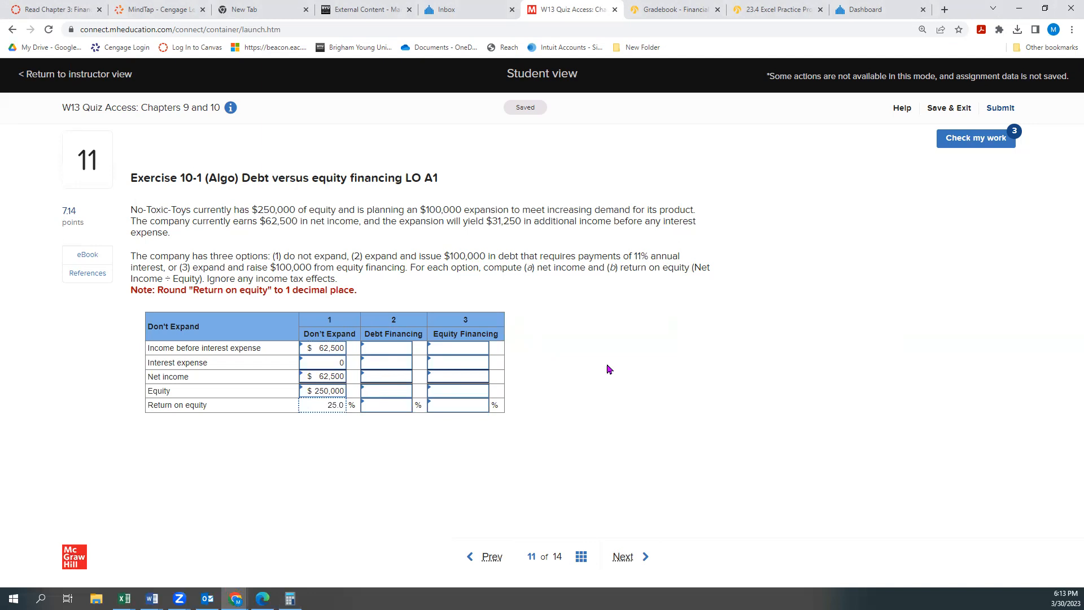
mouse_move(333, 237)
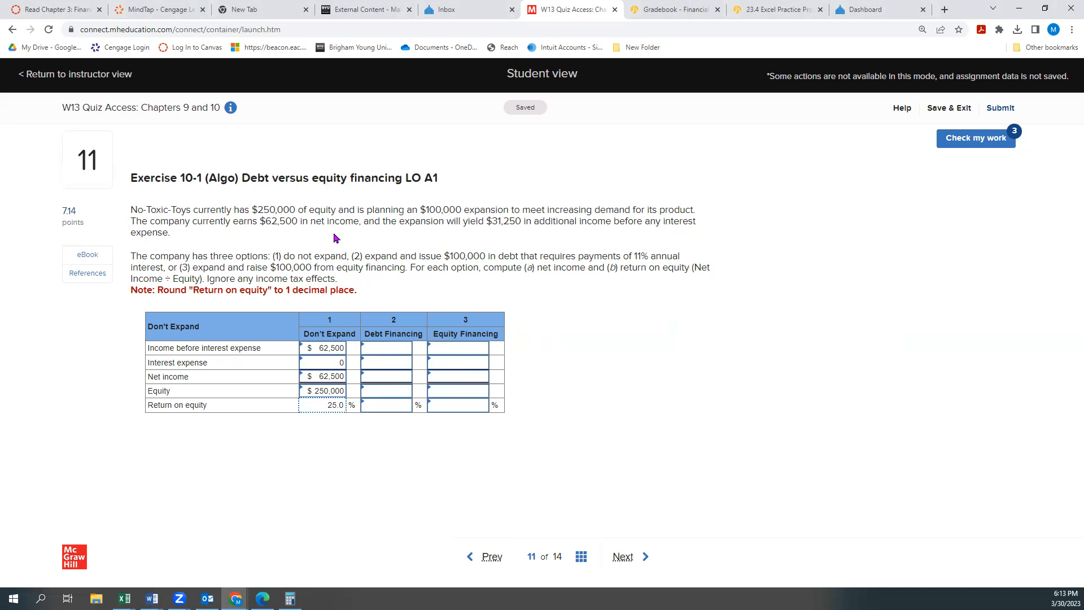
mouse_move(298, 235)
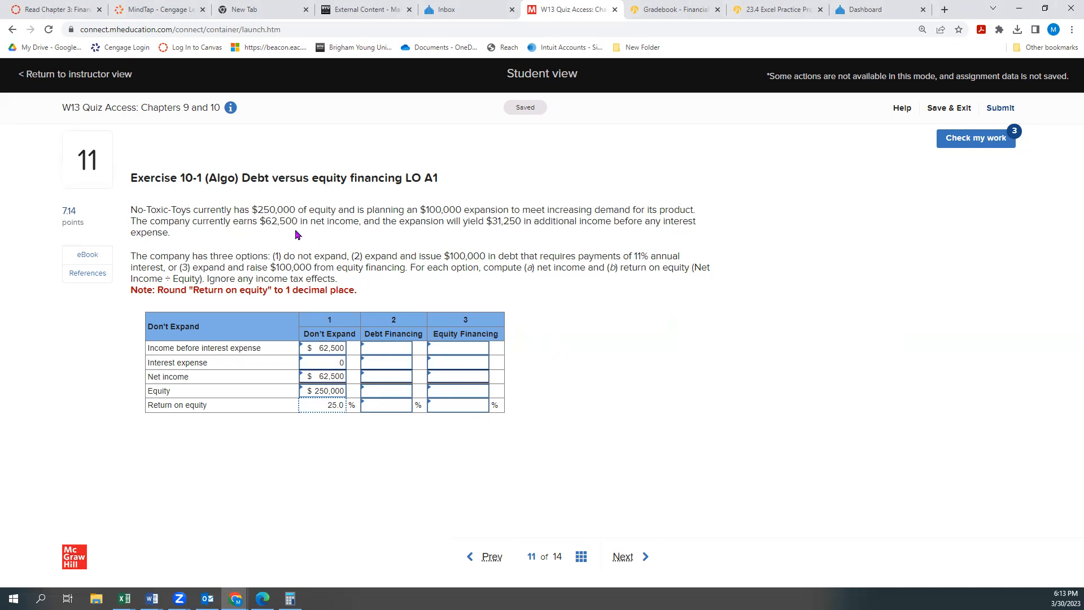
mouse_move(508, 232)
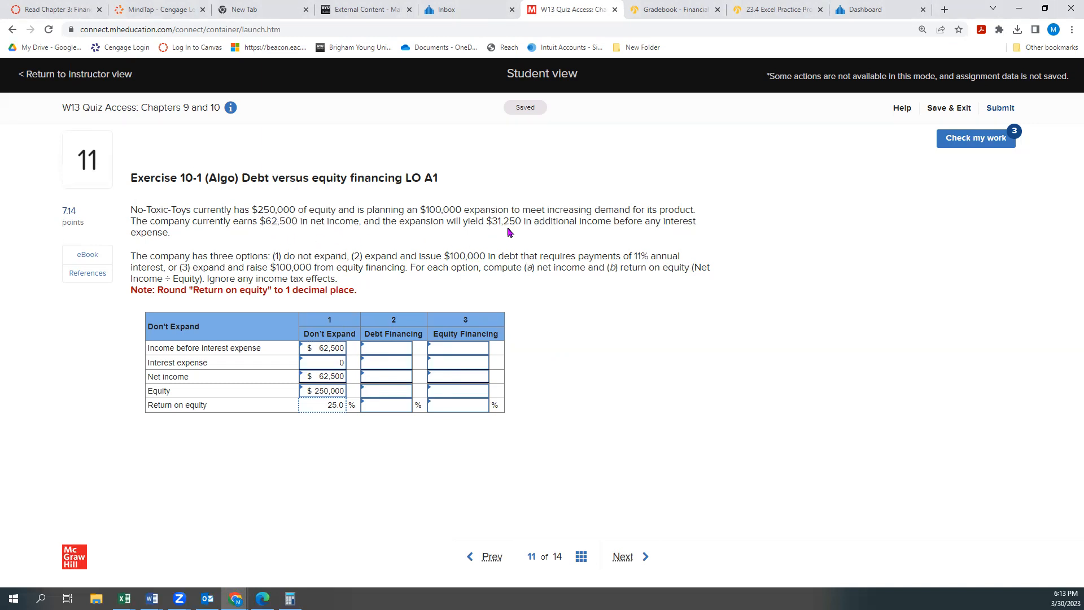
mouse_move(274, 235)
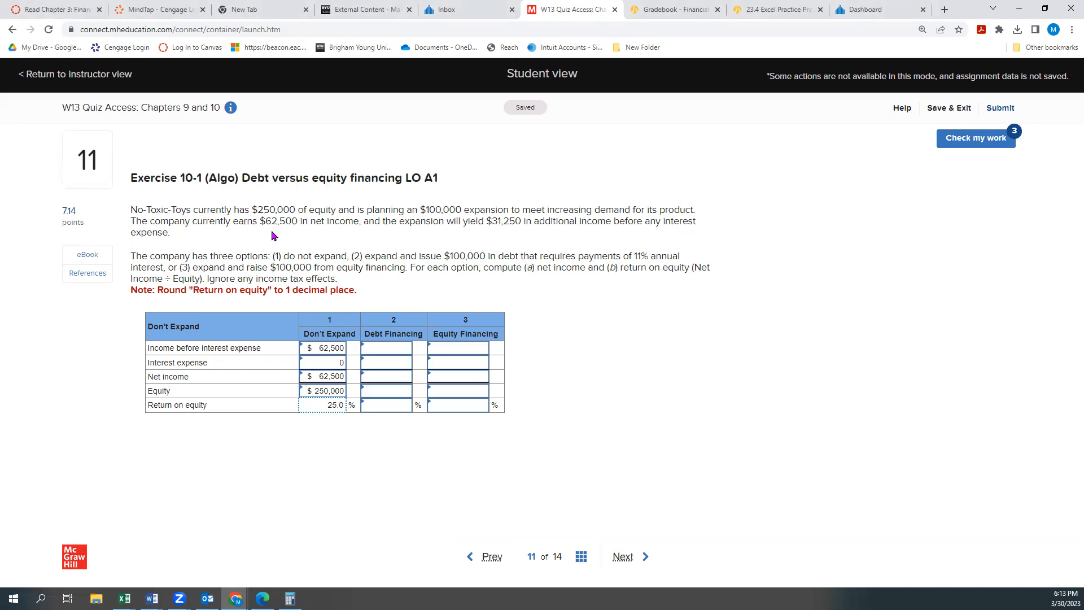
mouse_move(505, 224)
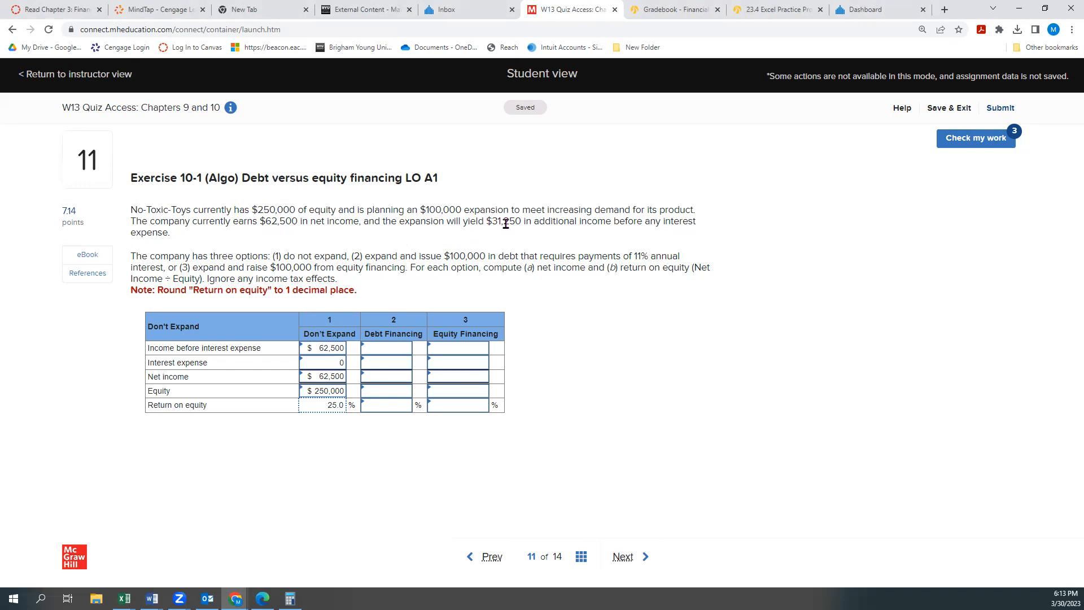
left_click(386, 348)
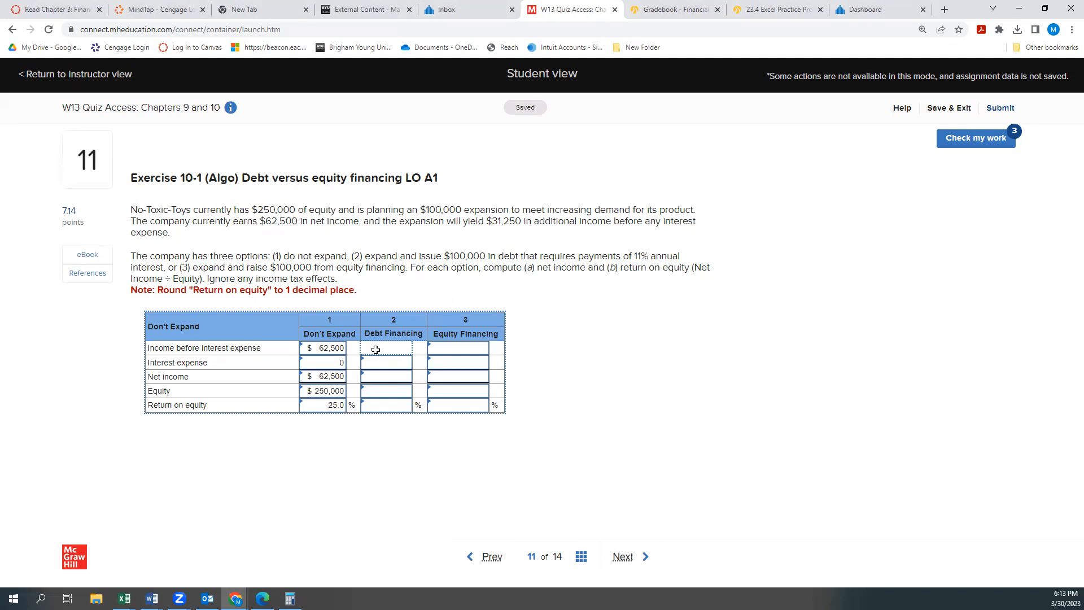
type("9375")
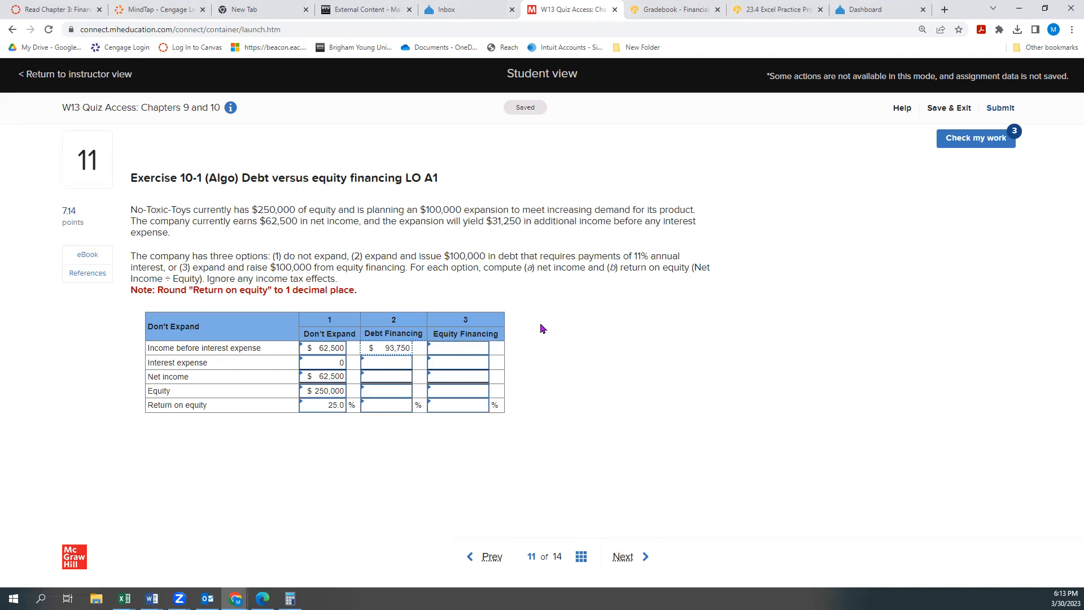
mouse_move(353, 265)
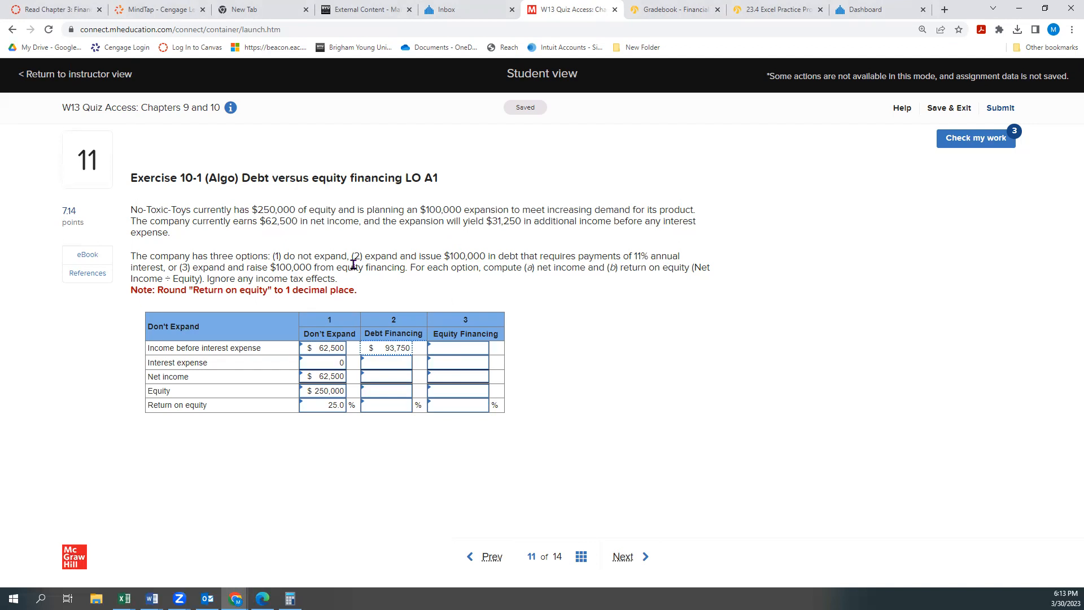
mouse_move(352, 222)
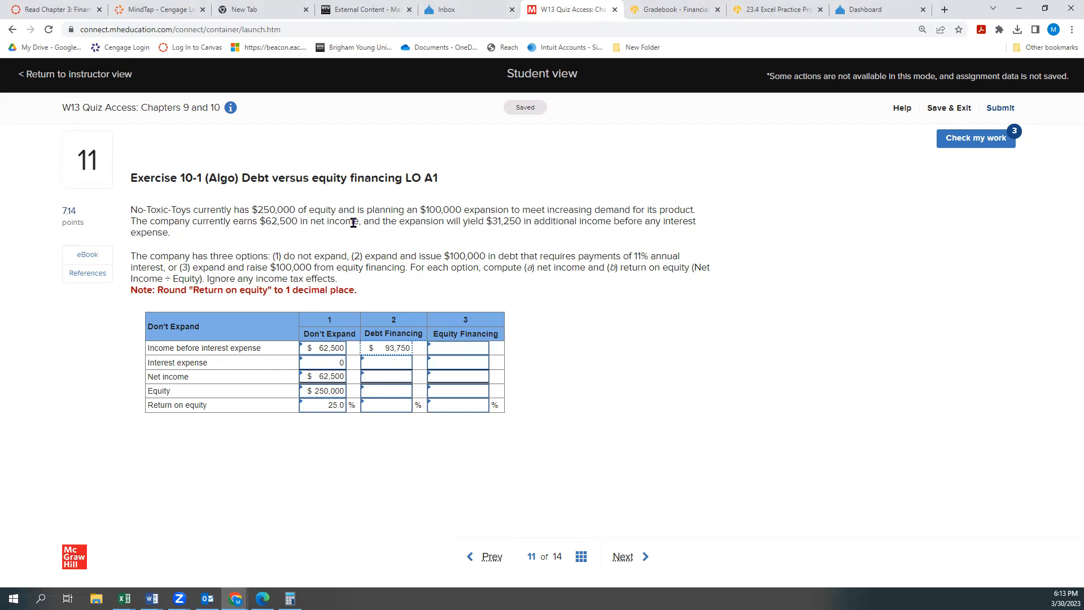
mouse_move(184, 233)
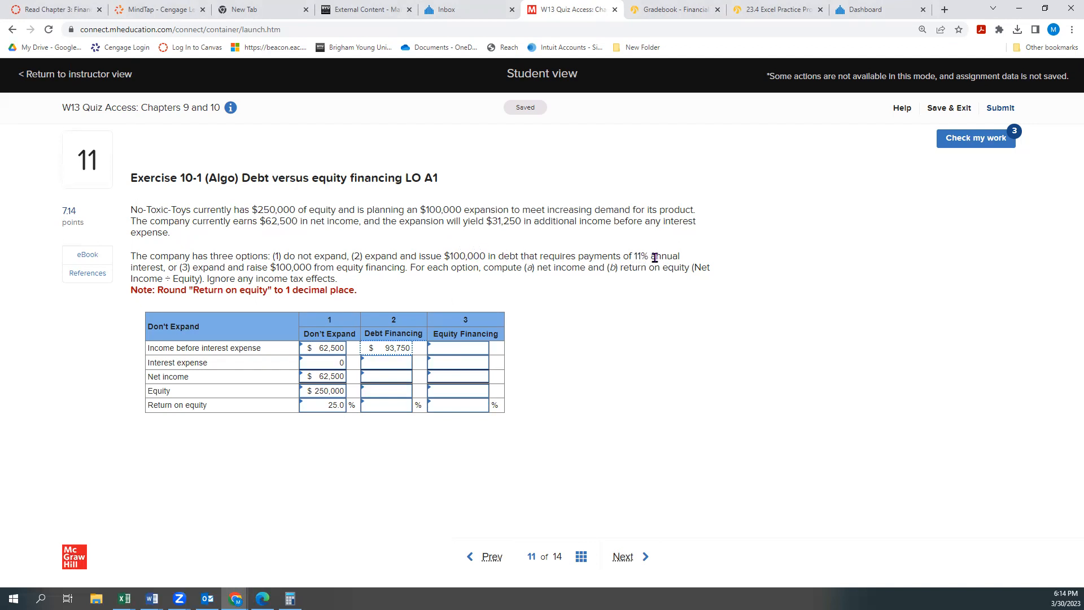
mouse_move(740, 389)
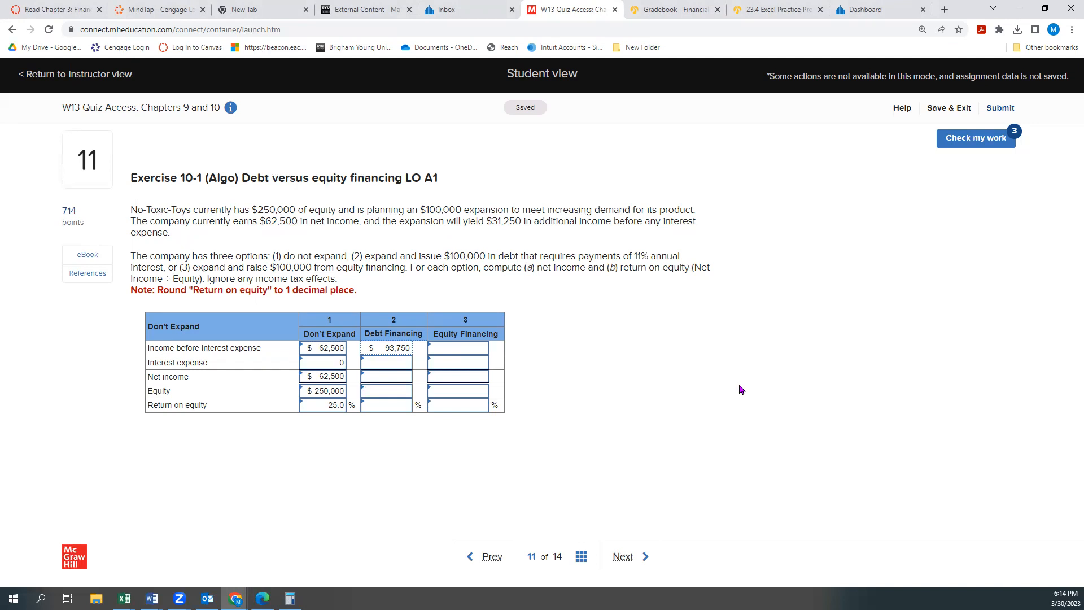
mouse_move(730, 389)
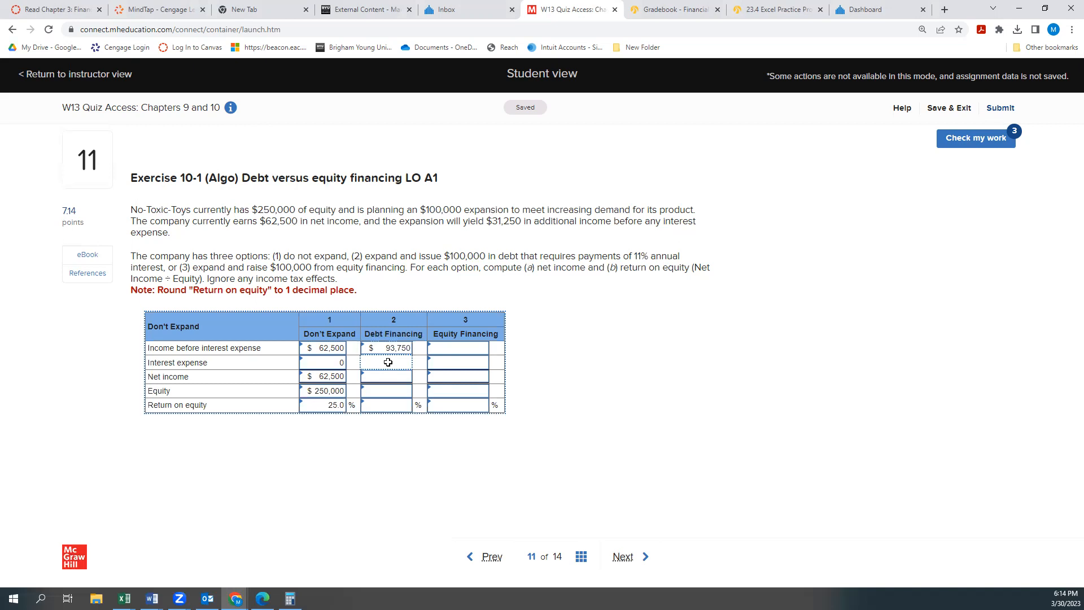
type("11,000")
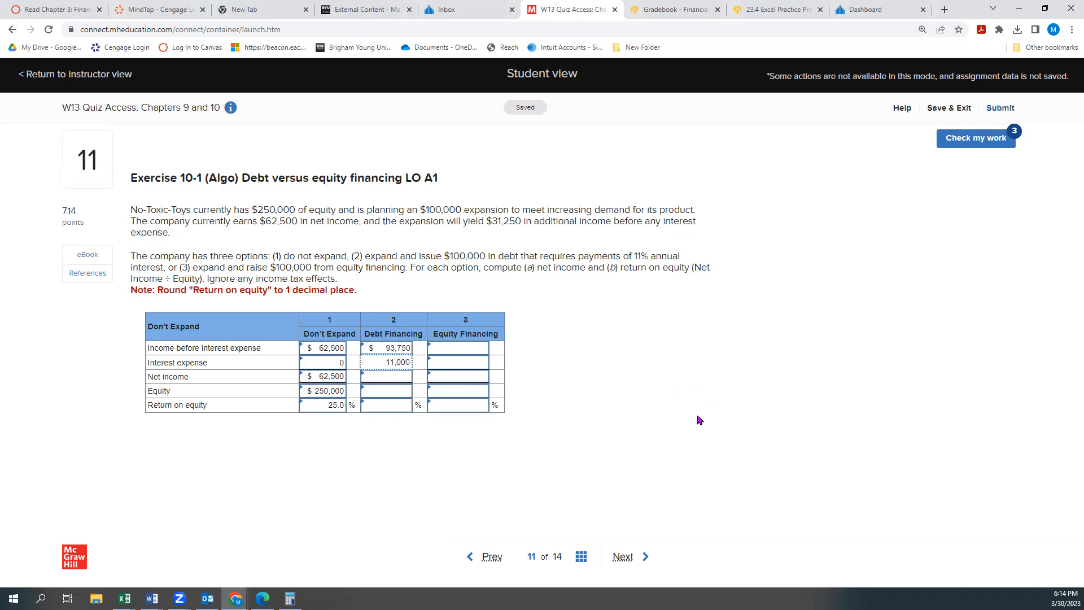
mouse_move(392, 471)
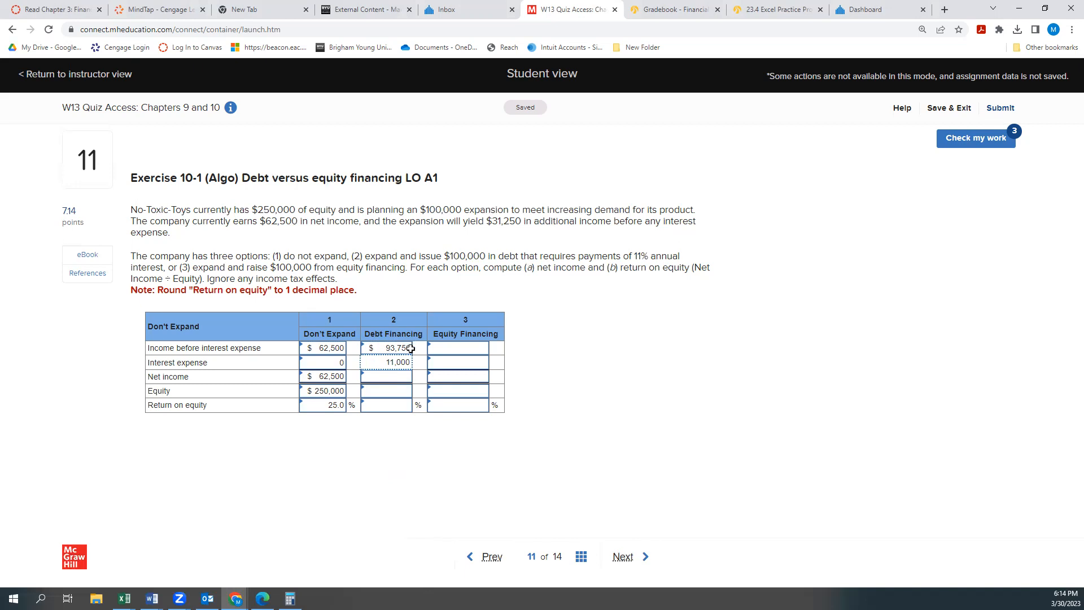
left_click(387, 377)
type("82,750")
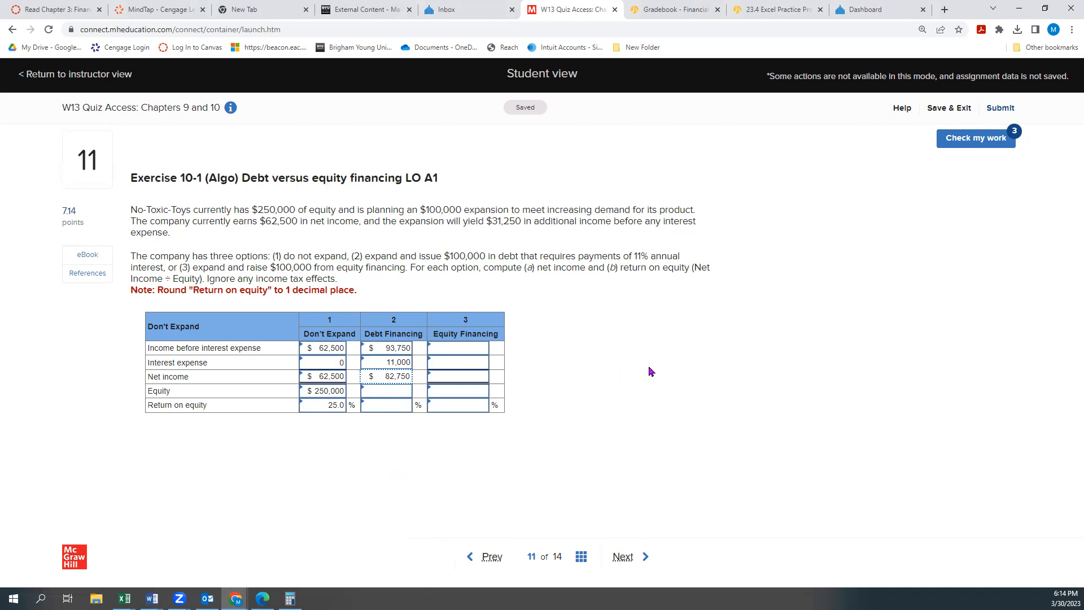
mouse_move(439, 409)
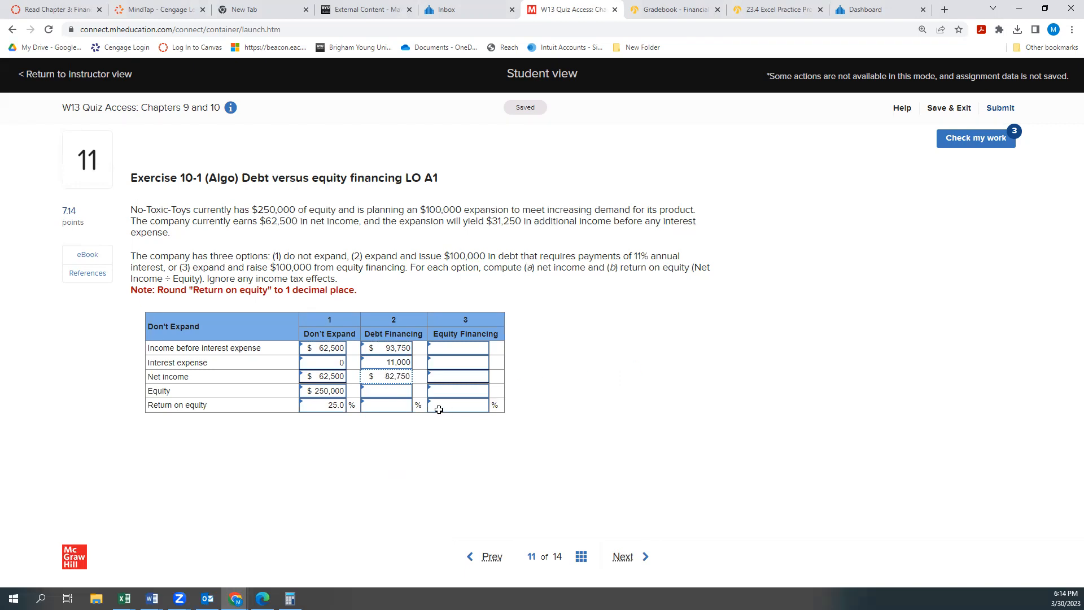
mouse_move(259, 209)
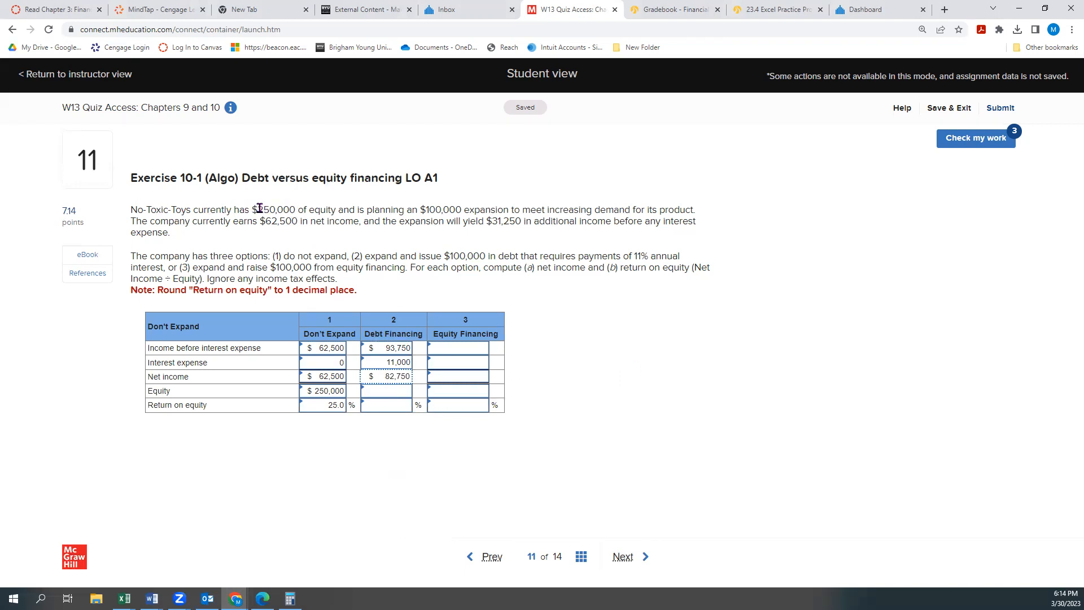
mouse_move(588, 215)
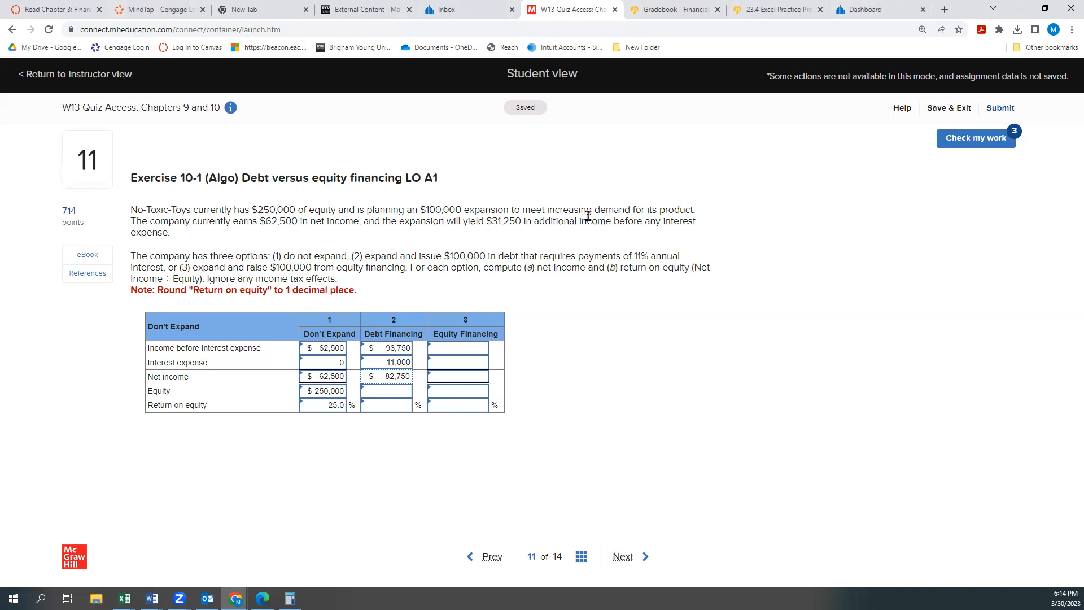
mouse_move(573, 377)
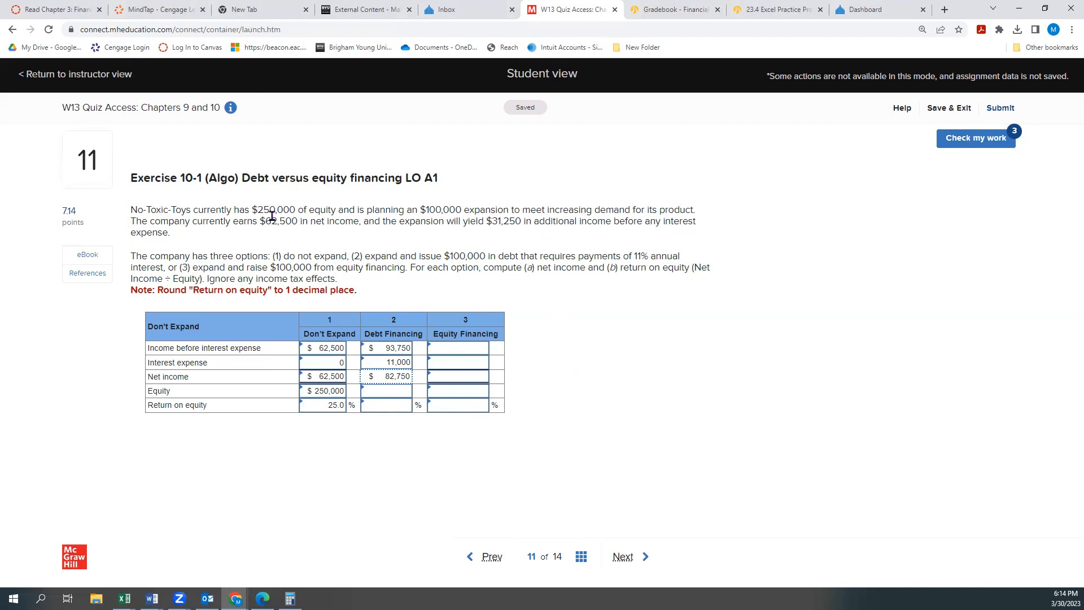
mouse_move(549, 207)
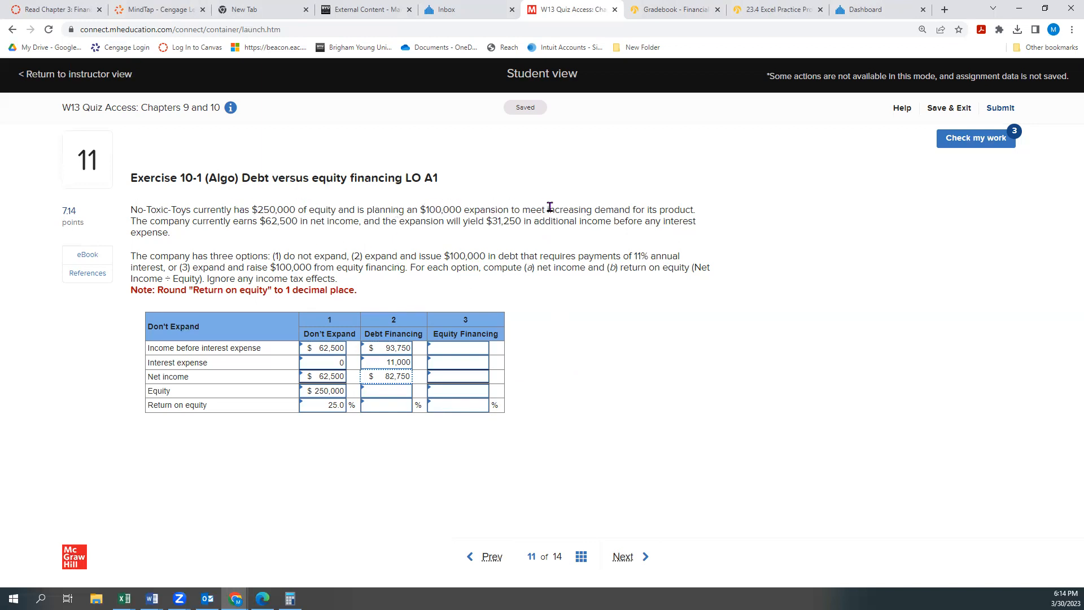
mouse_move(348, 240)
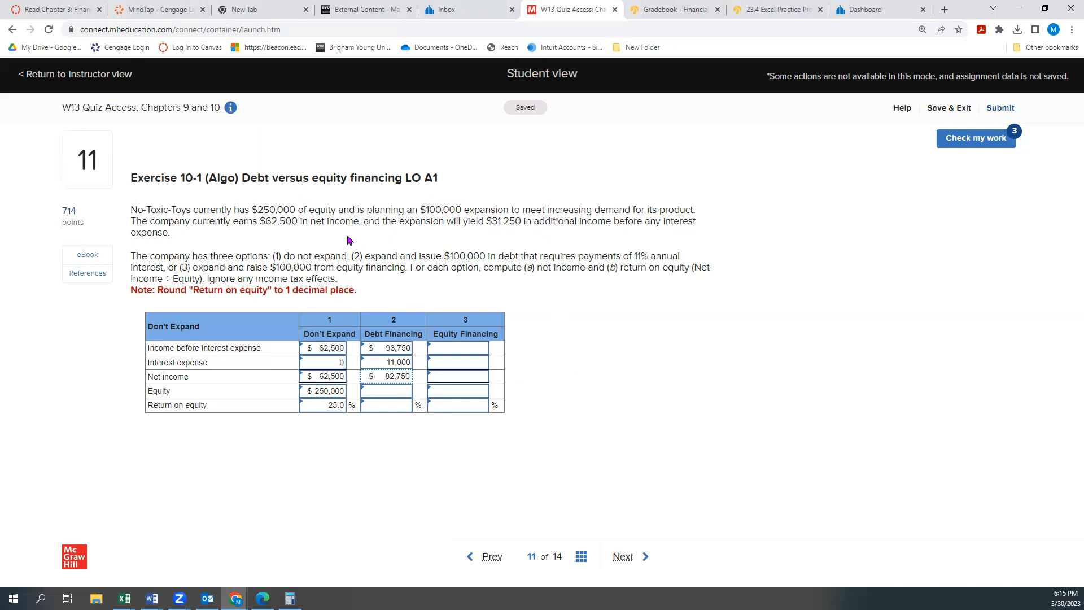
mouse_move(527, 452)
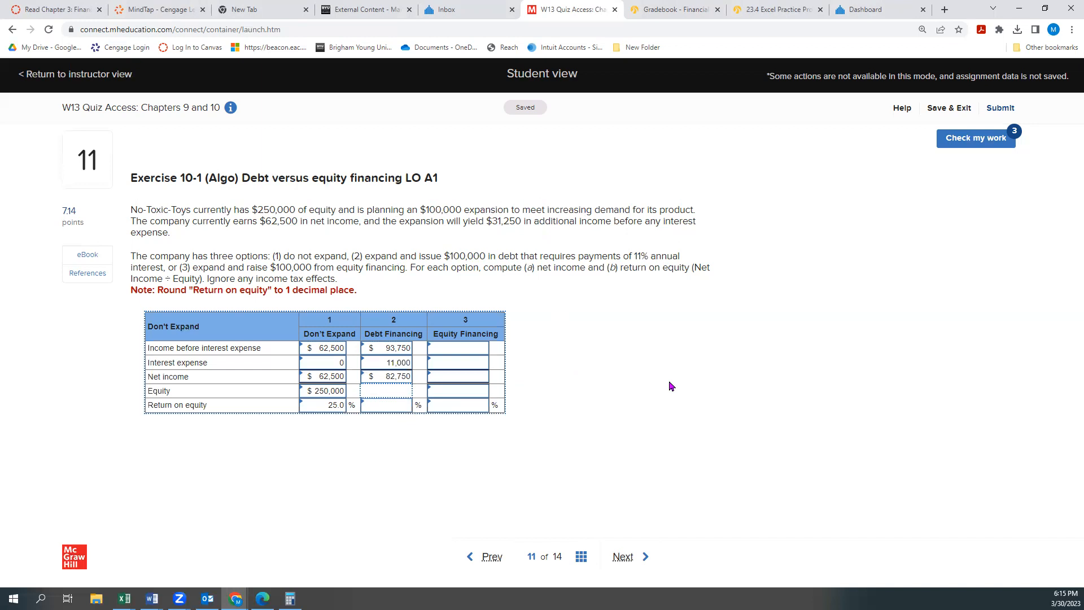
- Enter $250,000 Debt Financing equity and its 33.1% return on equity
type("2500")
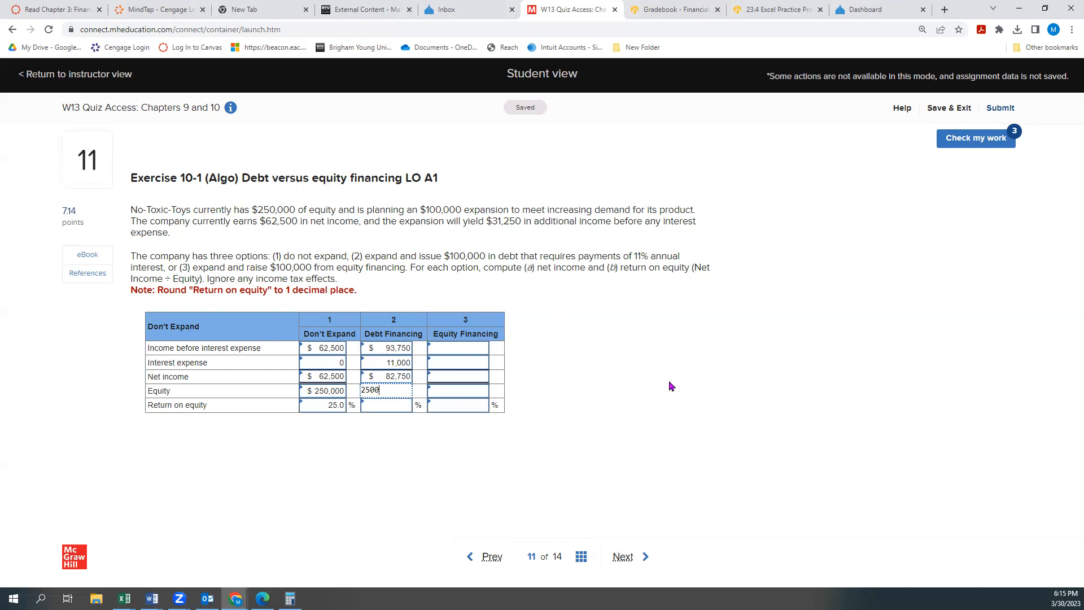
type("250,000")
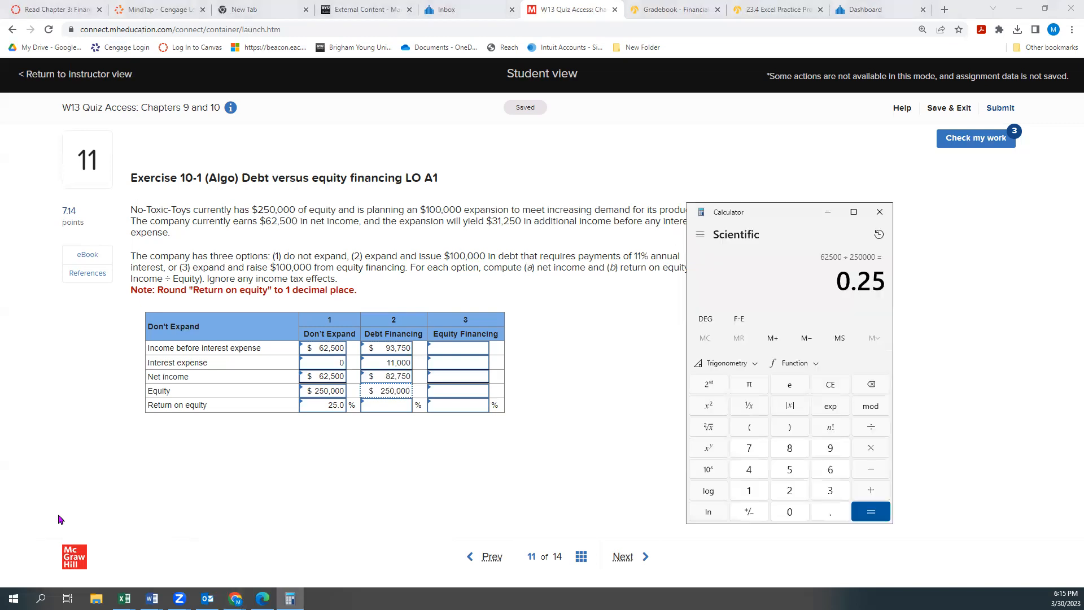
mouse_move(640, 251)
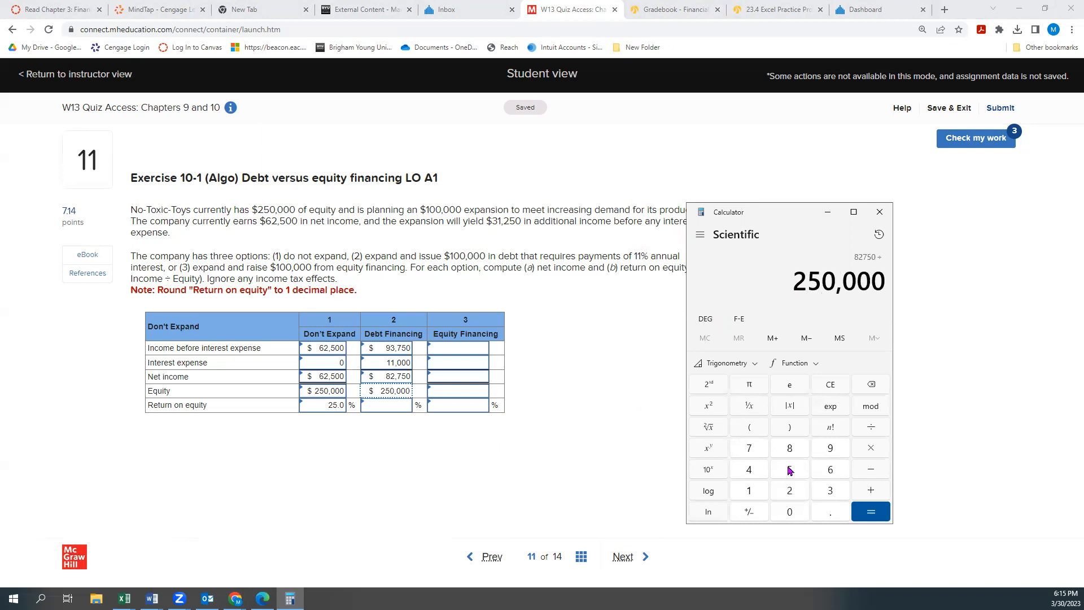
left_click(870, 511)
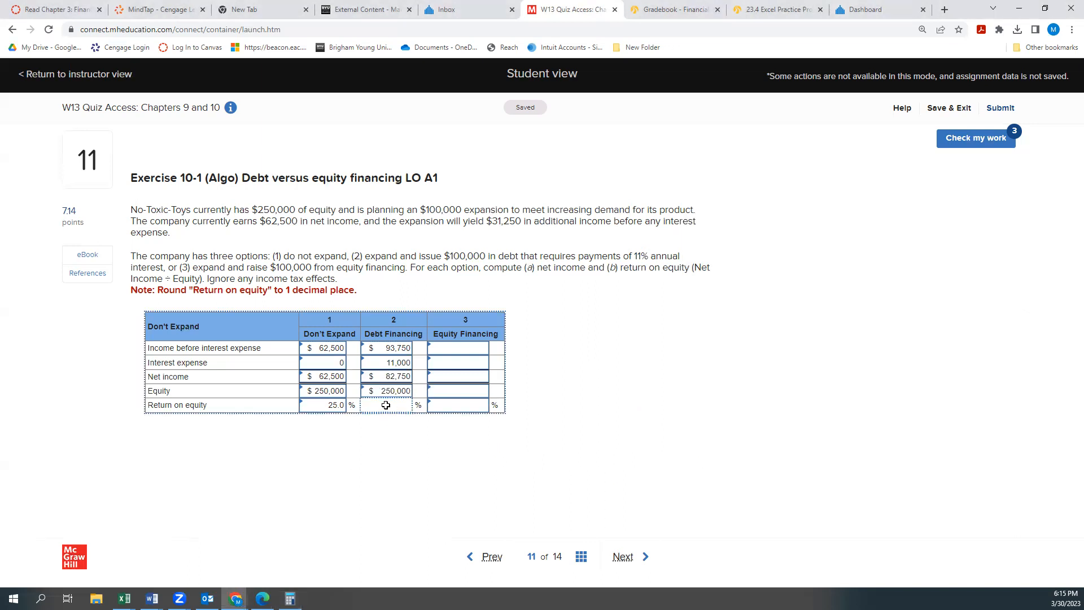
type("33.1")
left_click(459, 347)
type("93,750")
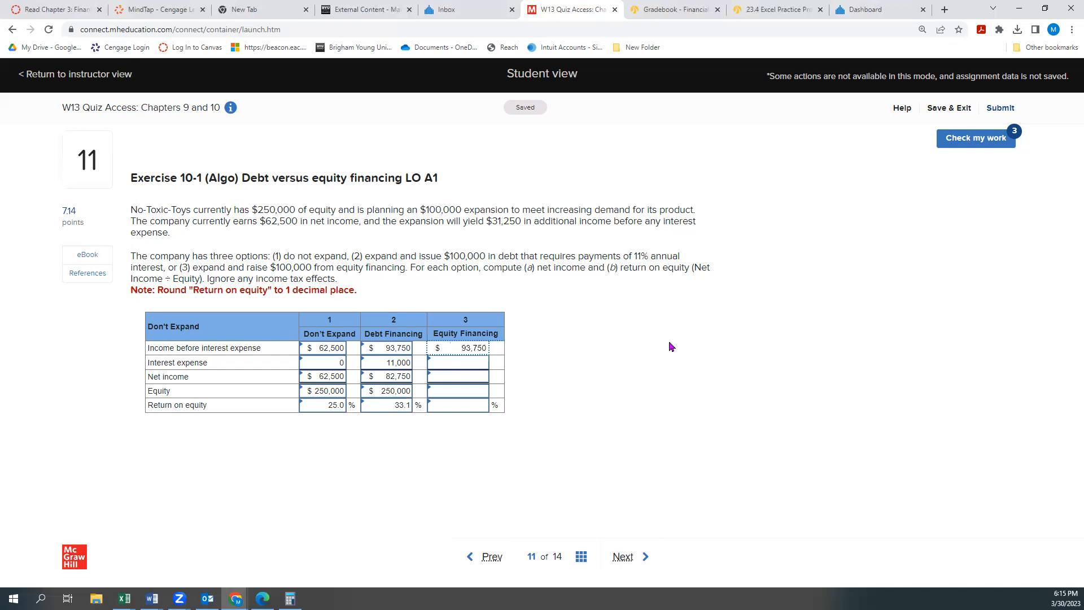
- Enter 0 interest, $93,750 net income and $350,000 equity for Equity Financing
left_click(456, 363)
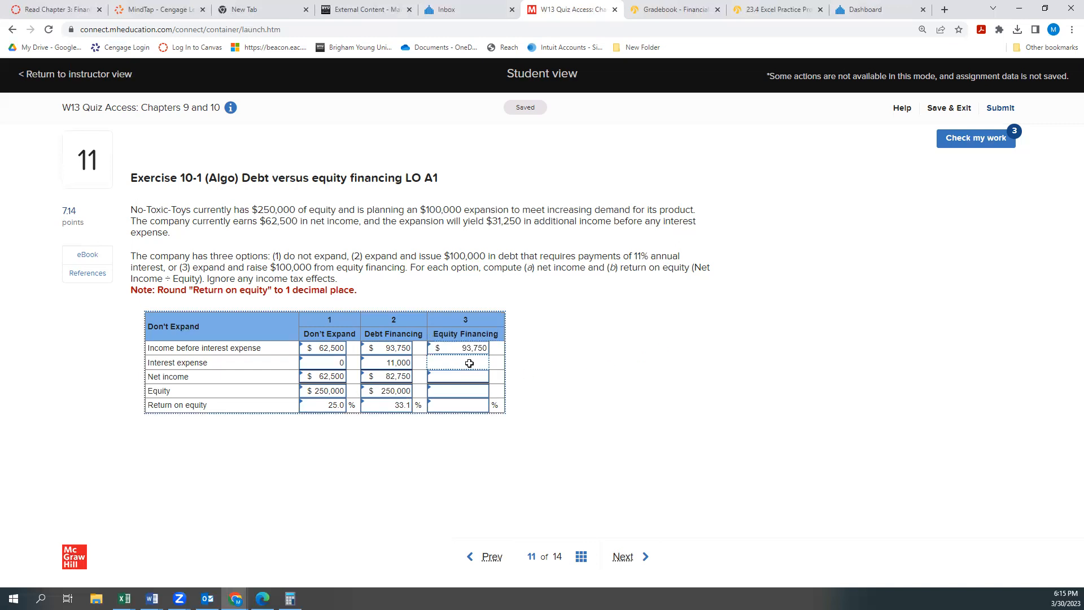
type("0")
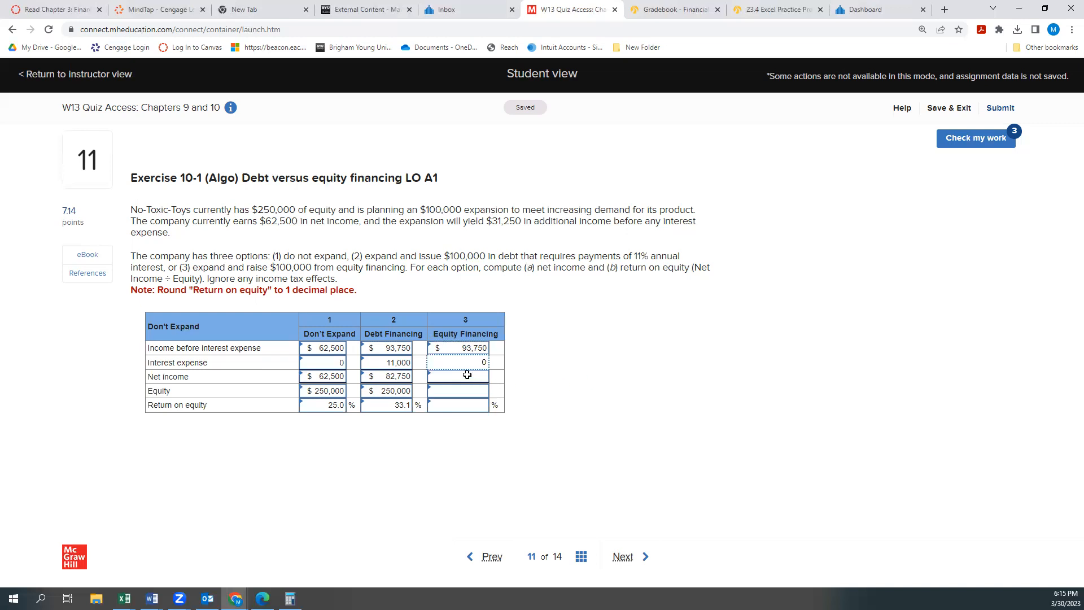
type("93,750")
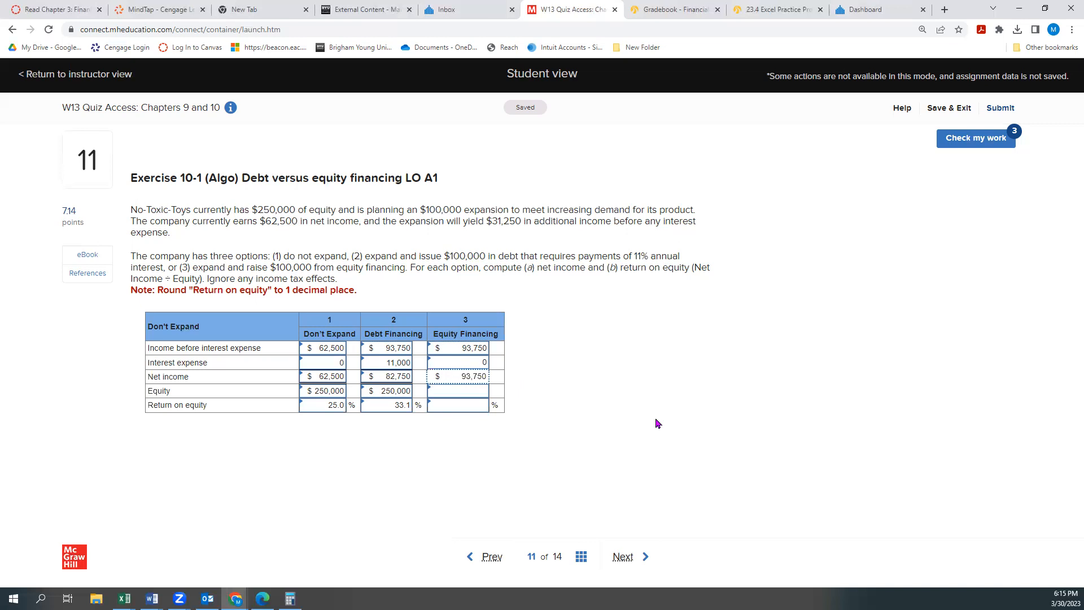
mouse_move(466, 215)
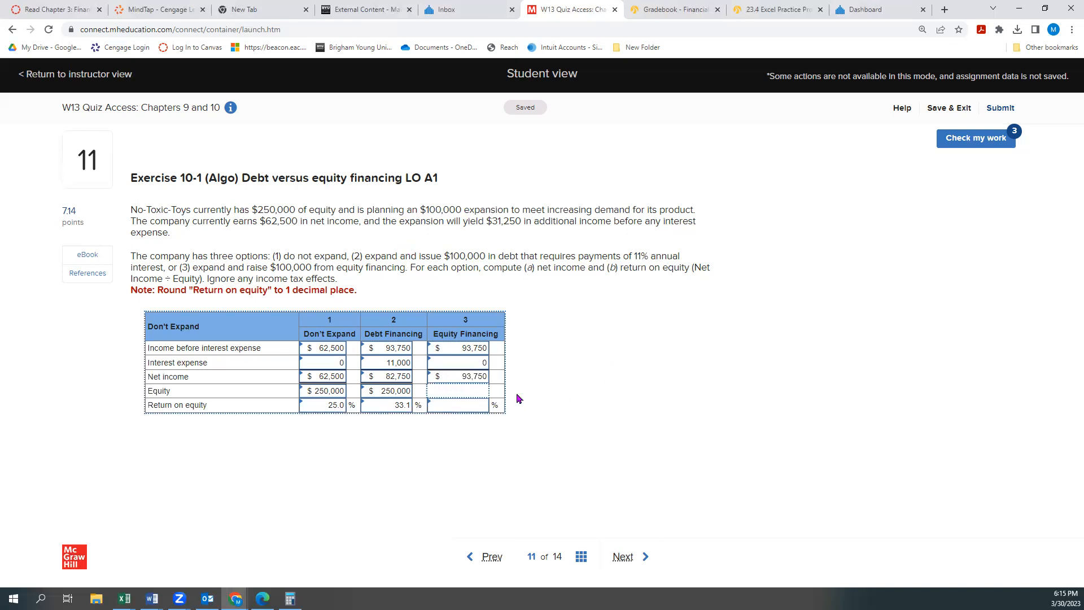
type("3500")
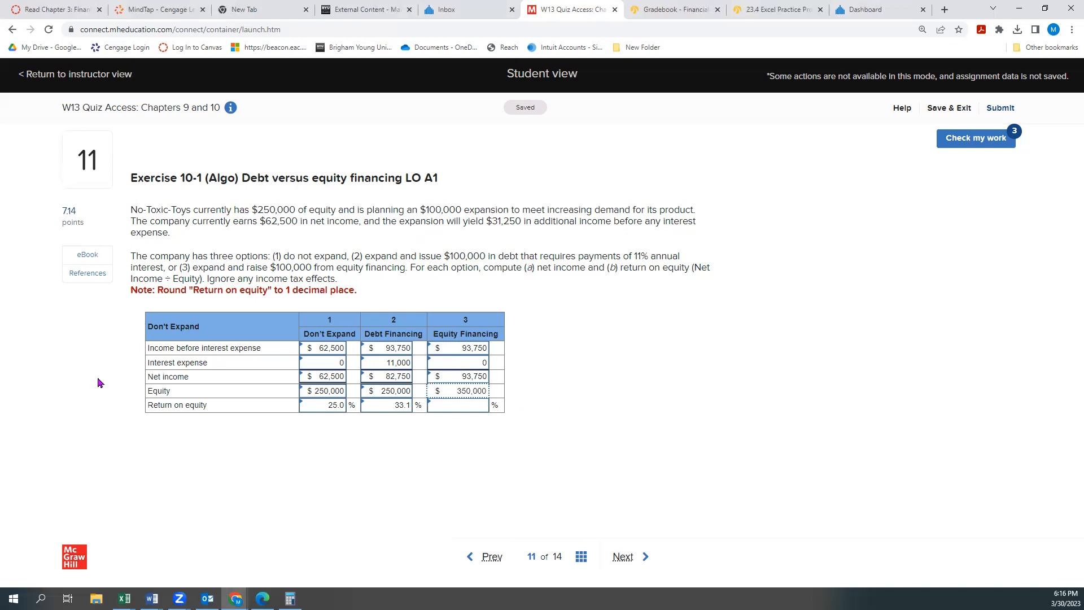
mouse_move(290, 598)
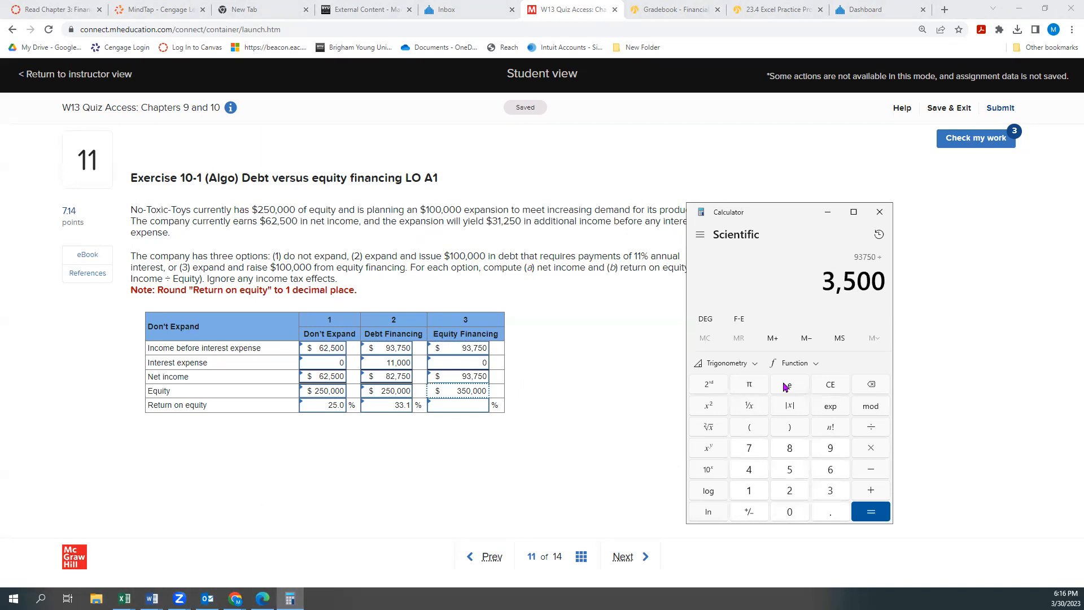
- Compute 93,750 ÷ 350,000 = 0.2679 in Calculator for Equity Financing return on equity
left_click(870, 511)
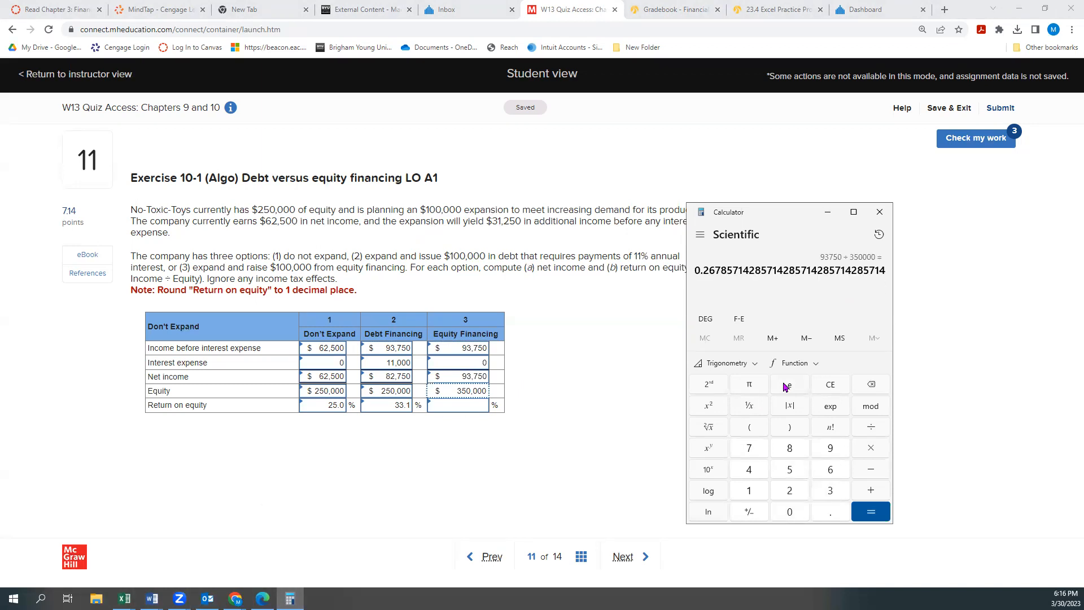
mouse_move(662, 337)
type("26.8")
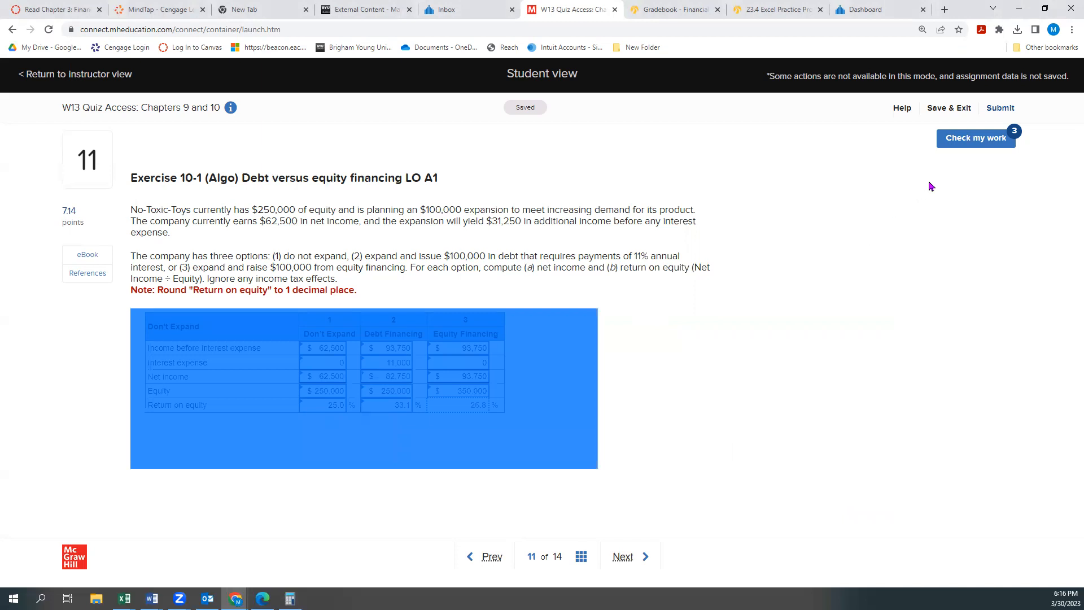
- Submit the table with Check my work and confirm using one of three checks
left_click(976, 138)
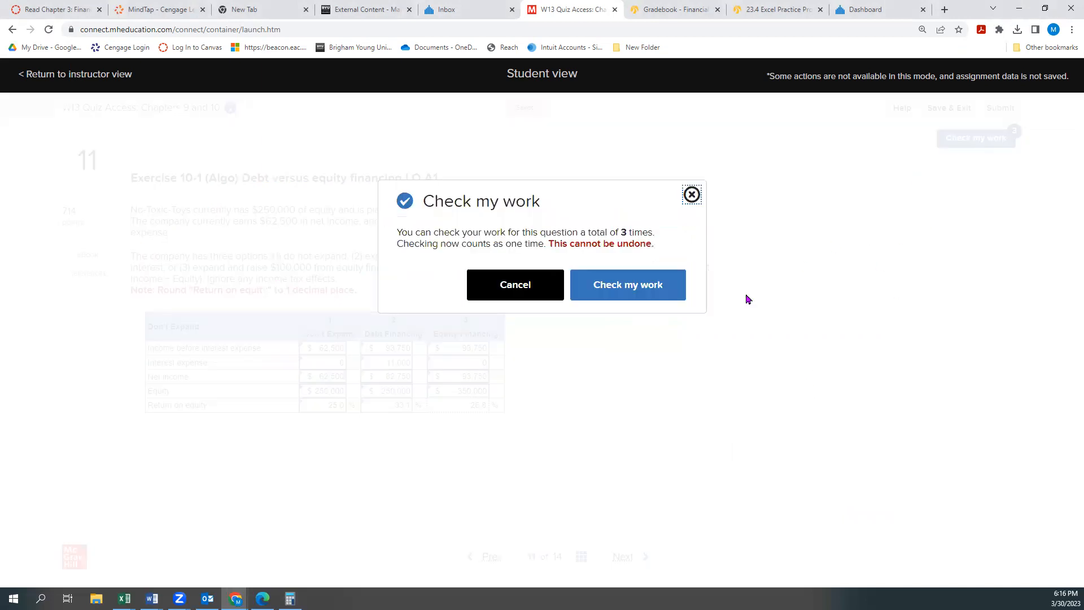
left_click(627, 284)
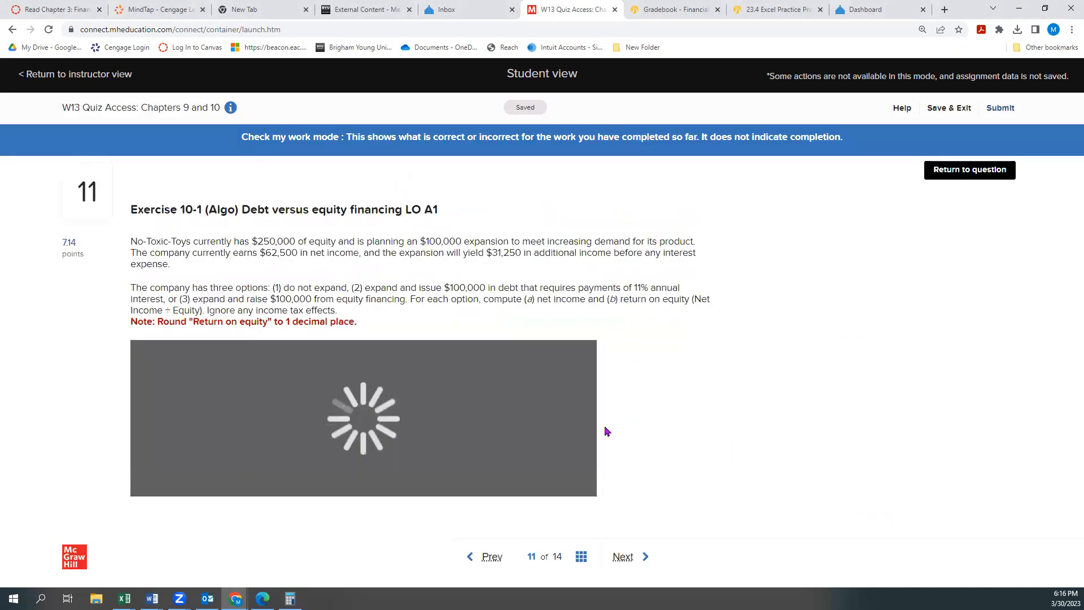